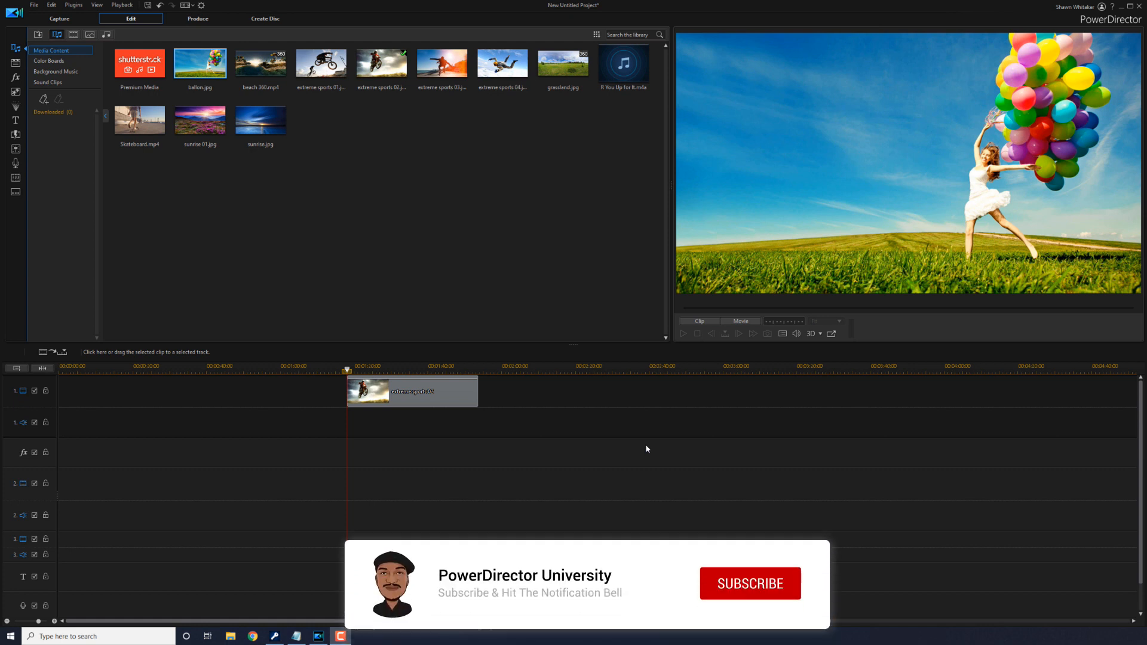
Step: Select the motocross clip and show the Minimalist Titles pack in the Title Room
click(749, 583)
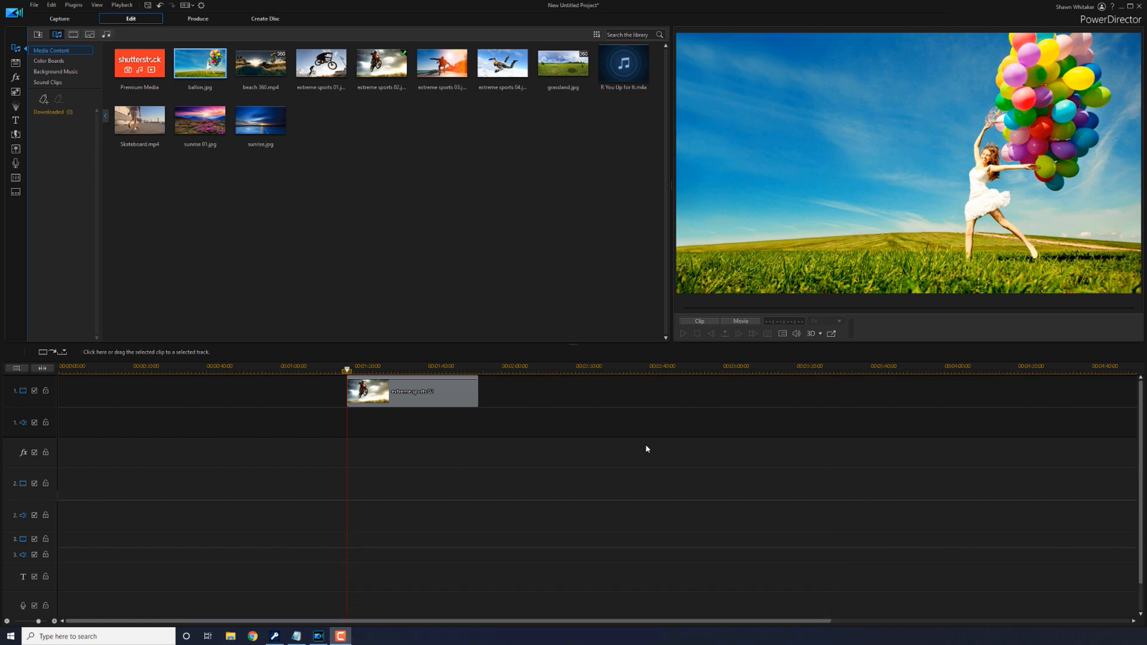
mouse_move(447, 399)
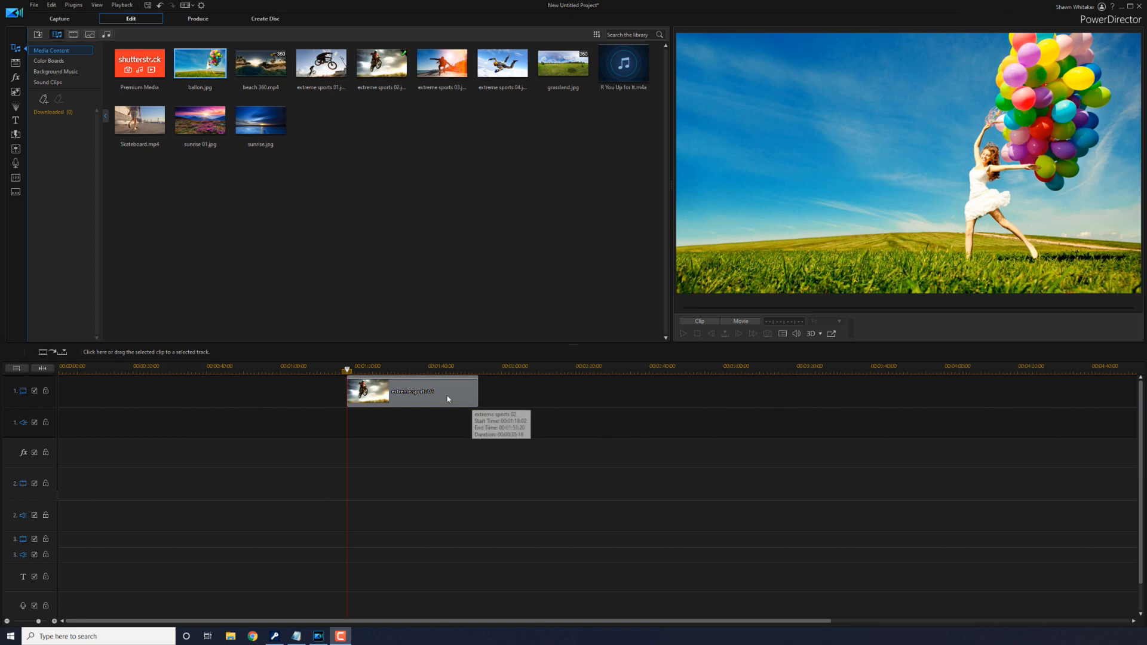
click(412, 391)
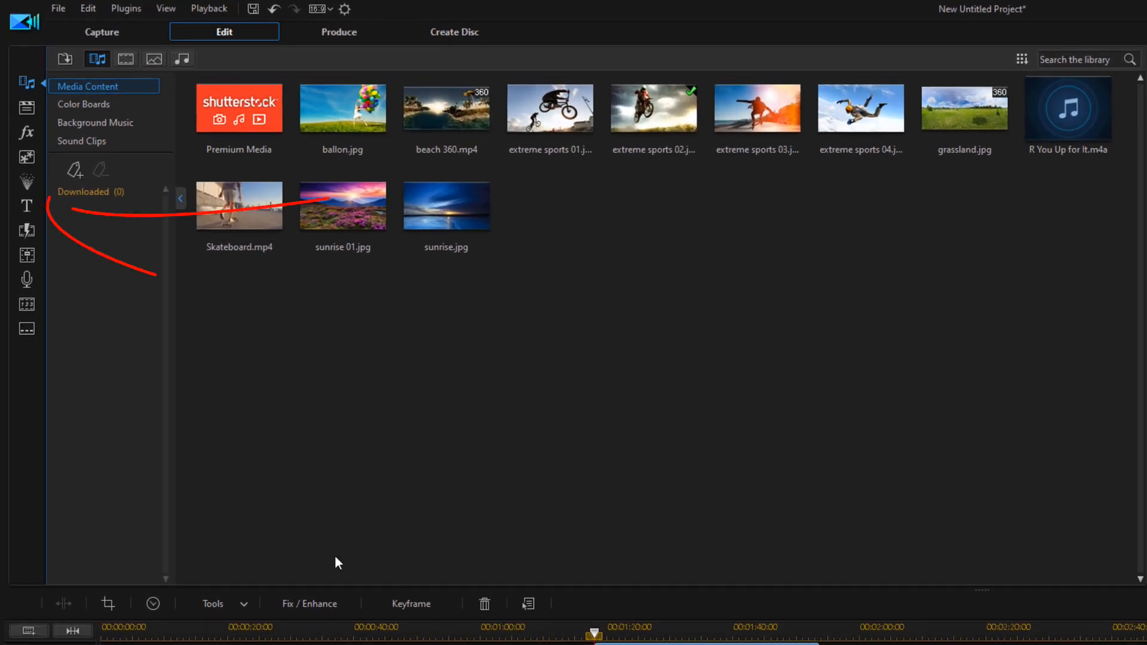
mouse_move(28, 205)
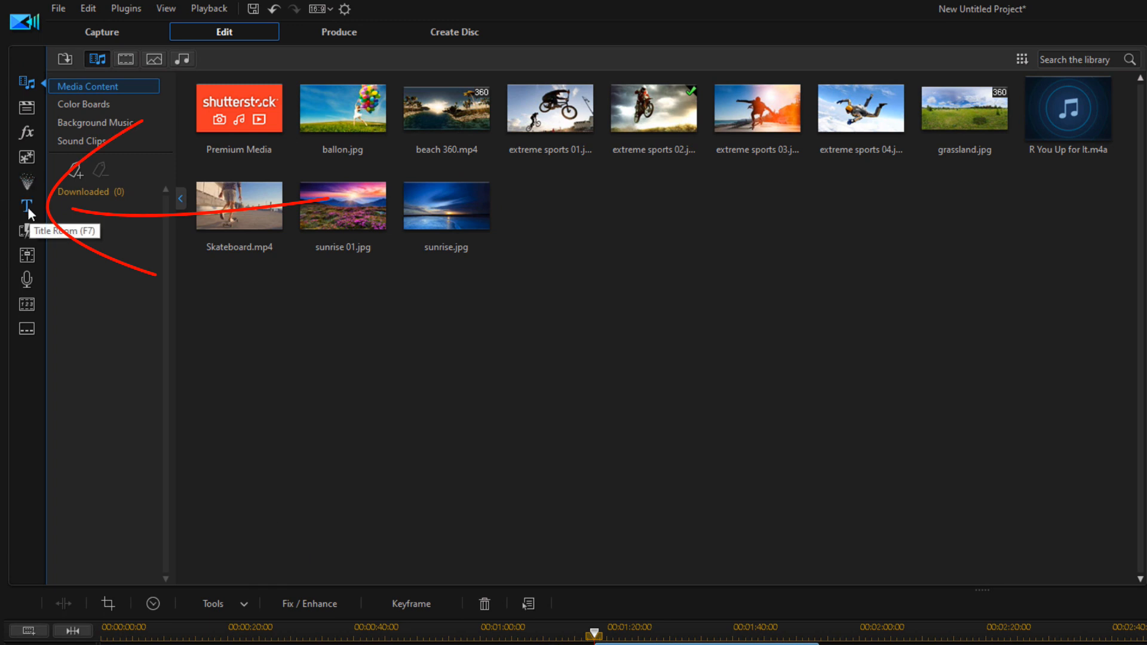
click(28, 206)
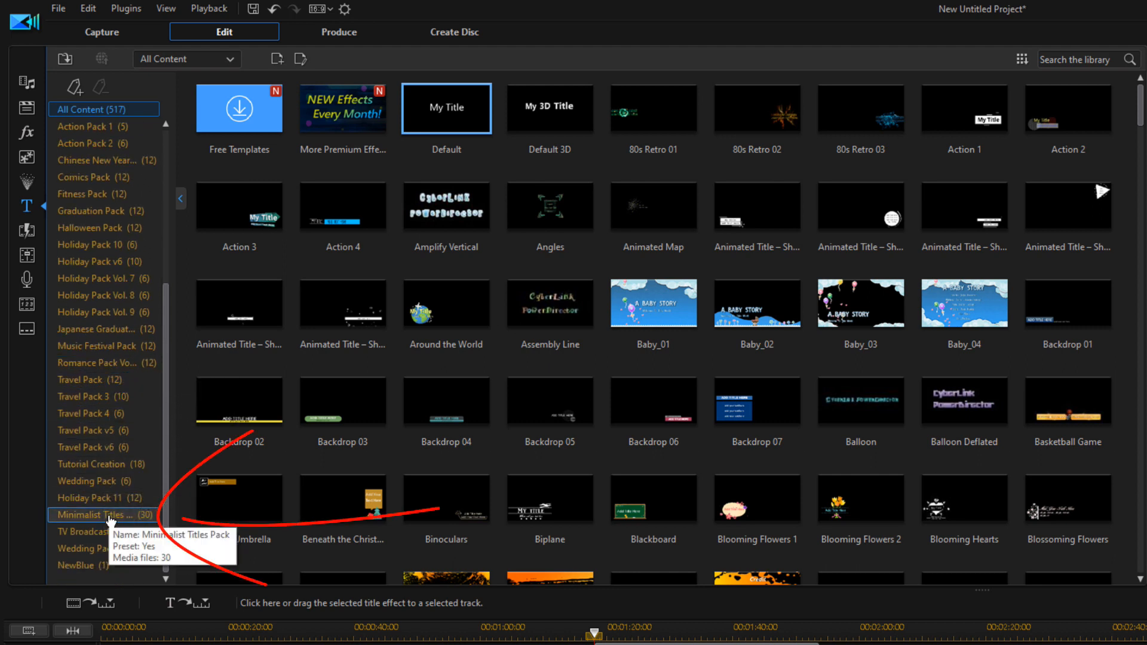
click(103, 514)
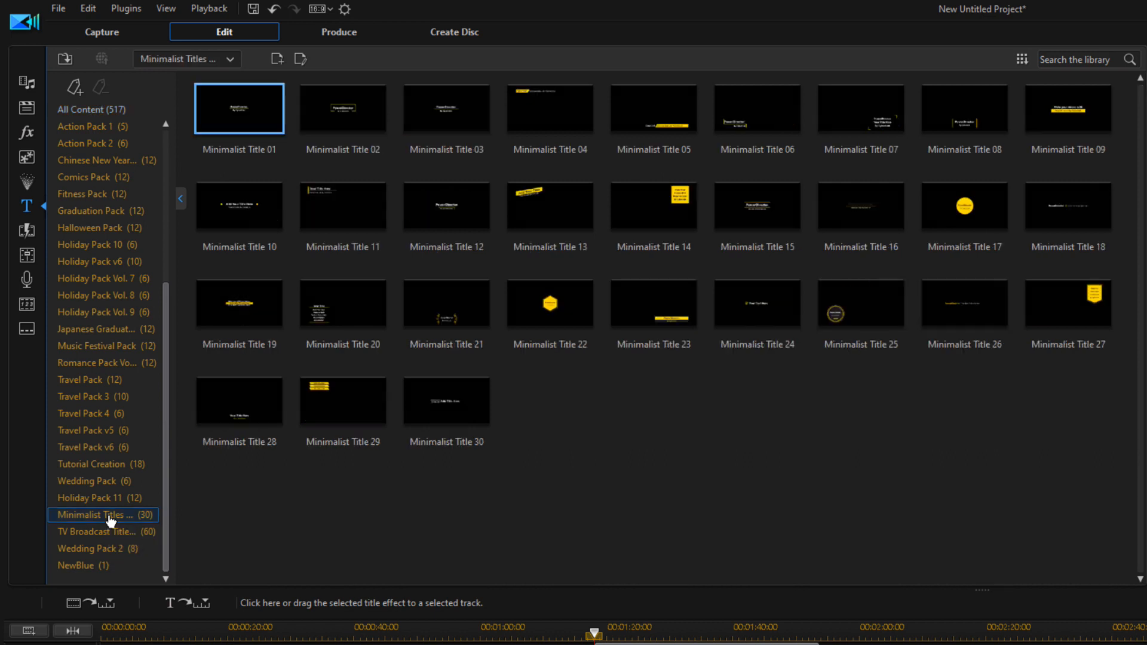
click(652, 302)
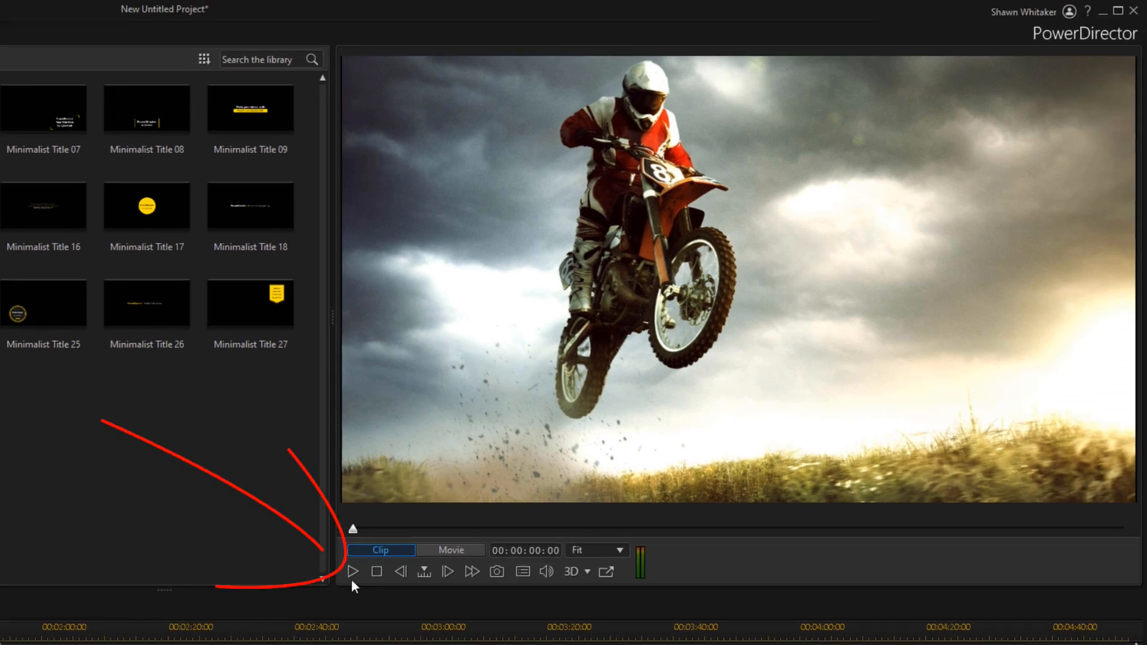
Step: Play the preview to see the PowerDirector By CyberLink title, then open it in Title Designer
click(351, 571)
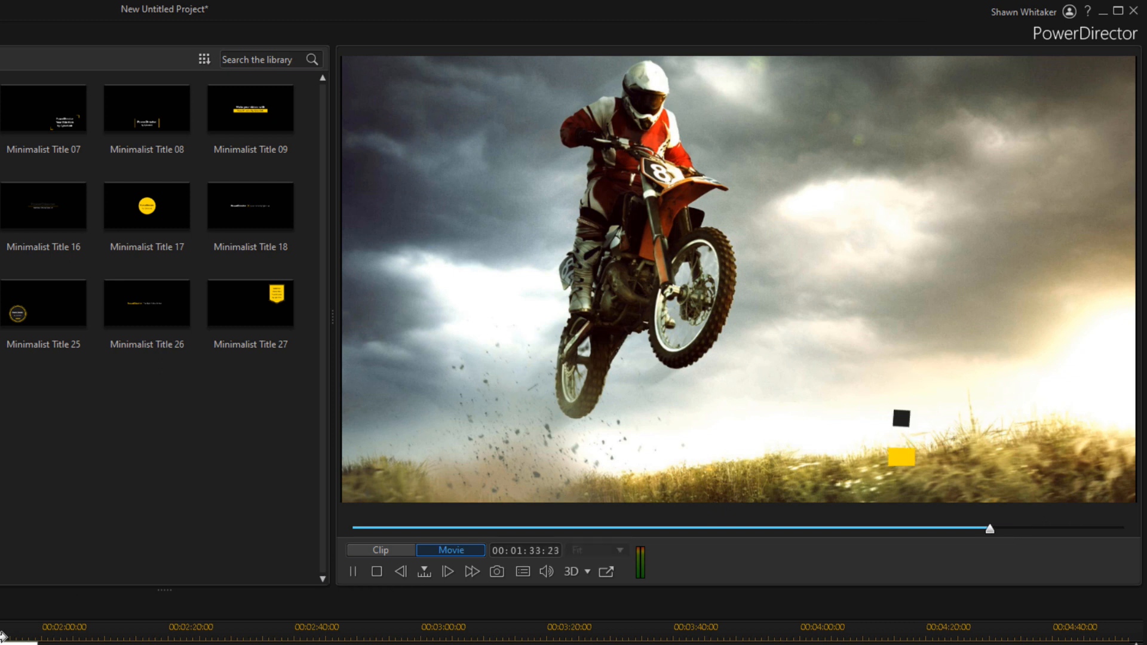
click(351, 571)
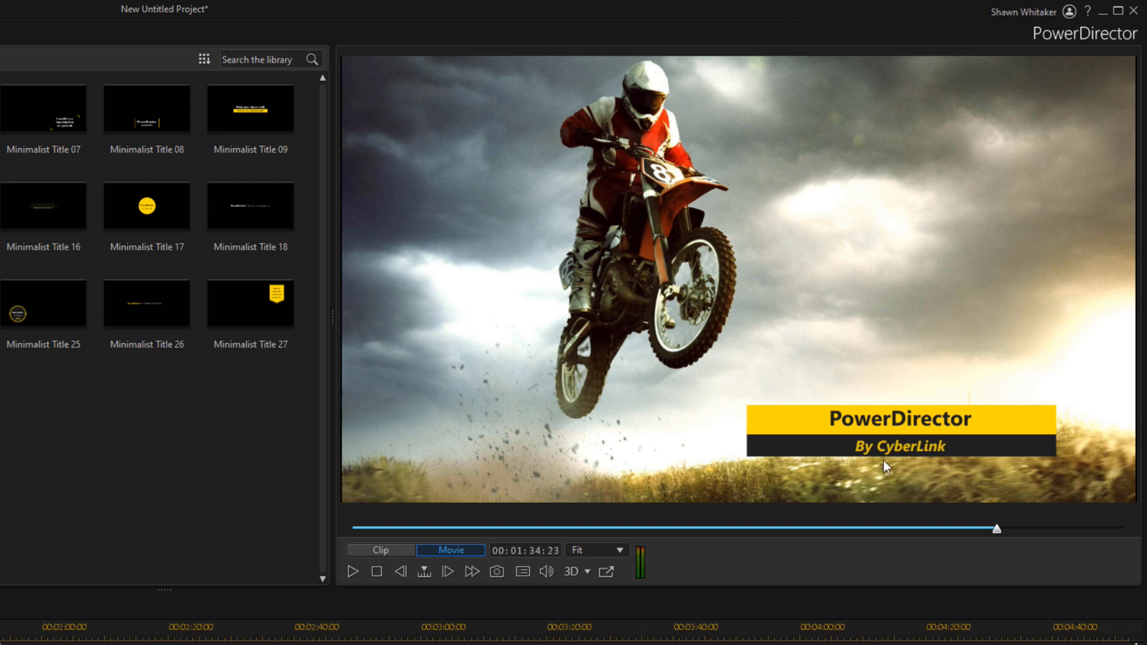
mouse_move(855, 459)
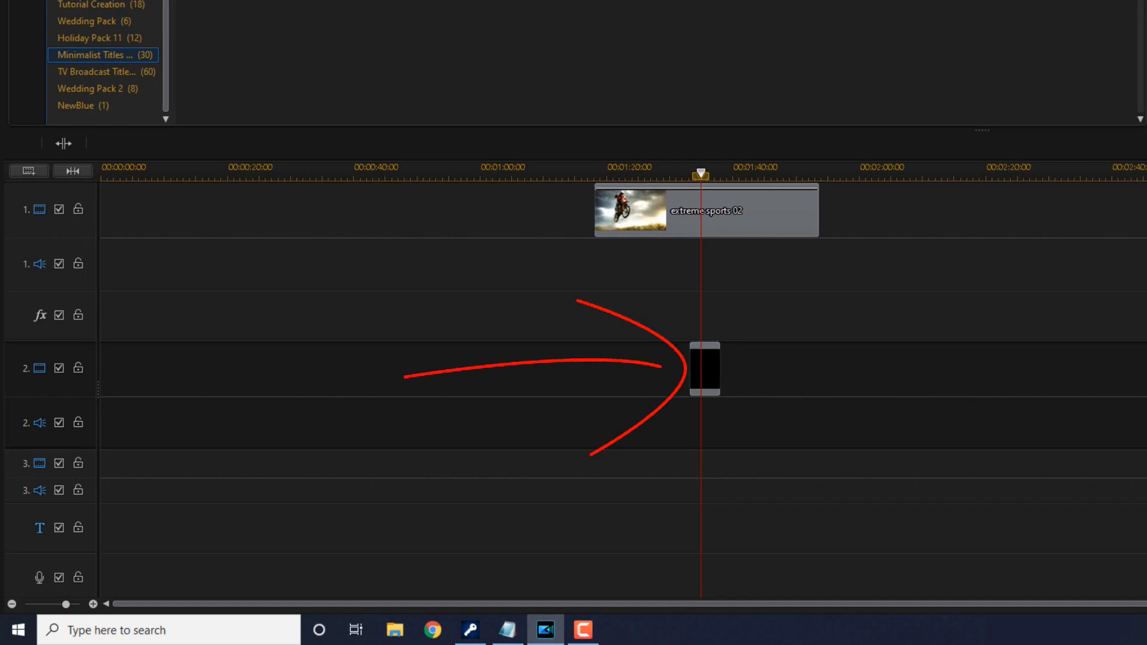
mouse_move(703, 381)
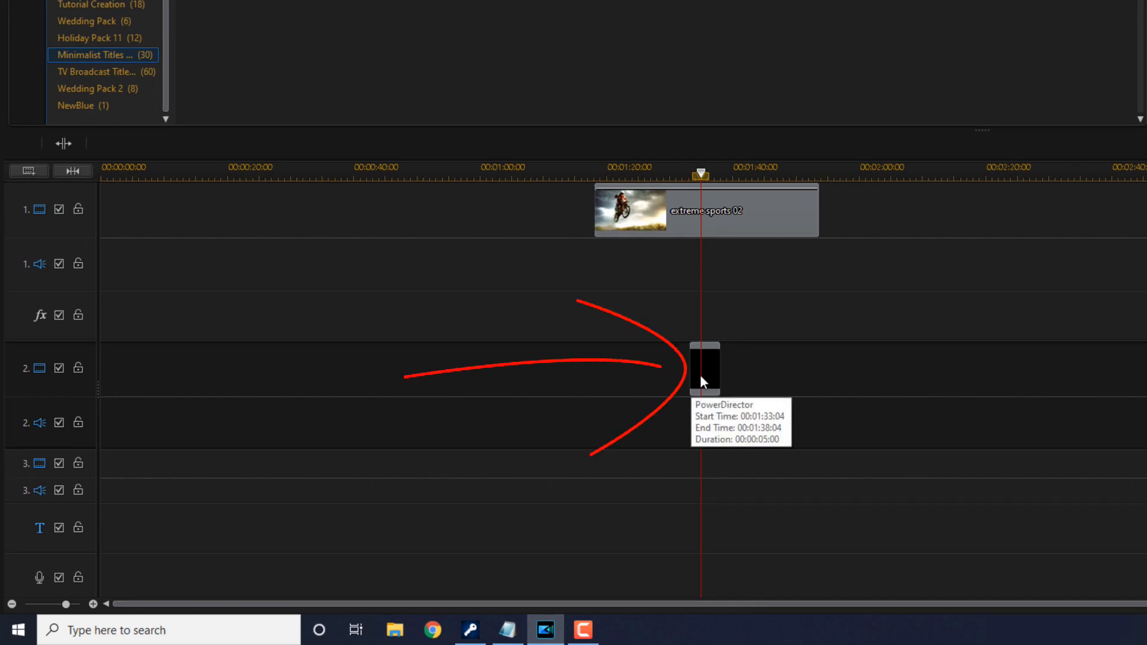
click(704, 370)
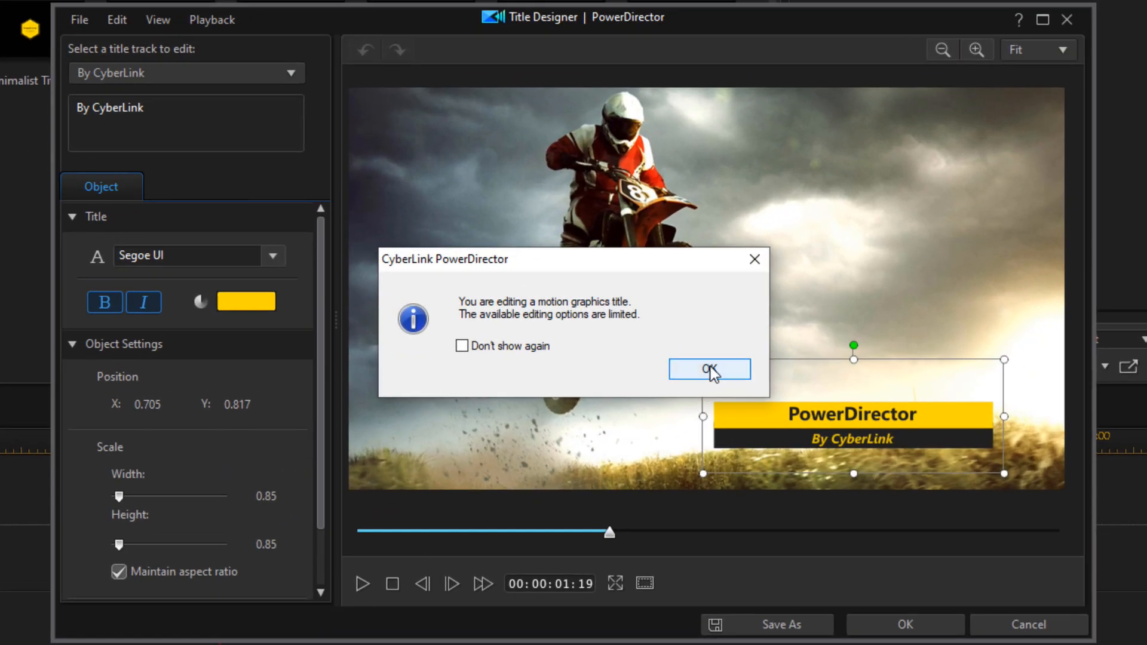
Step: Change the title's font face colour from yellow to white and confirm the design
click(707, 372)
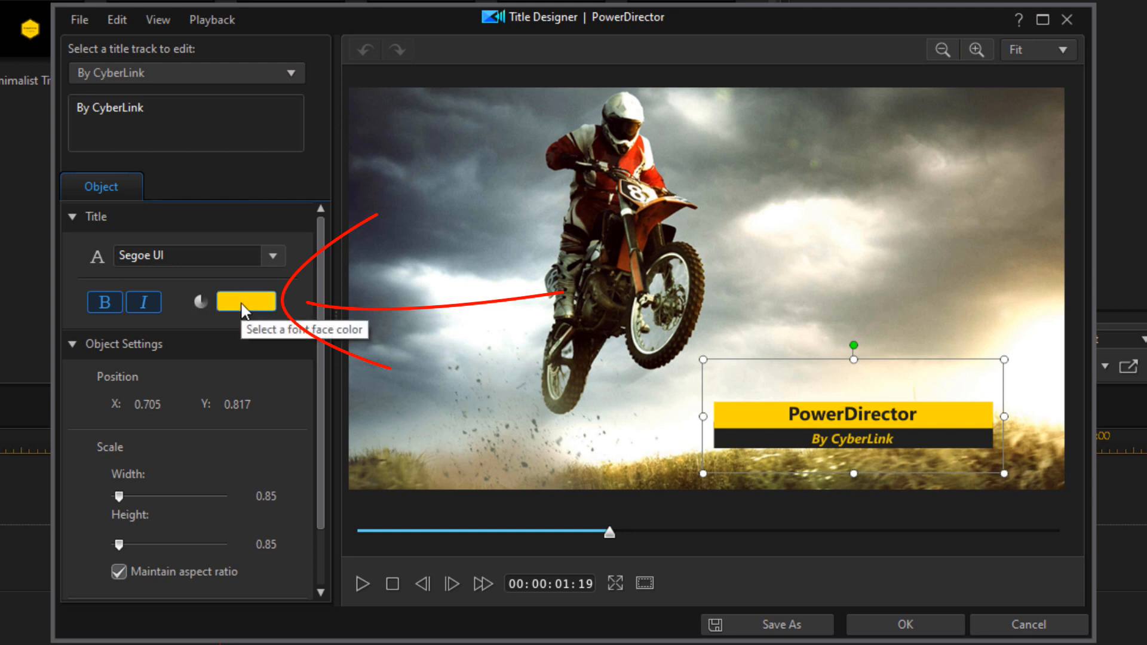
click(246, 301)
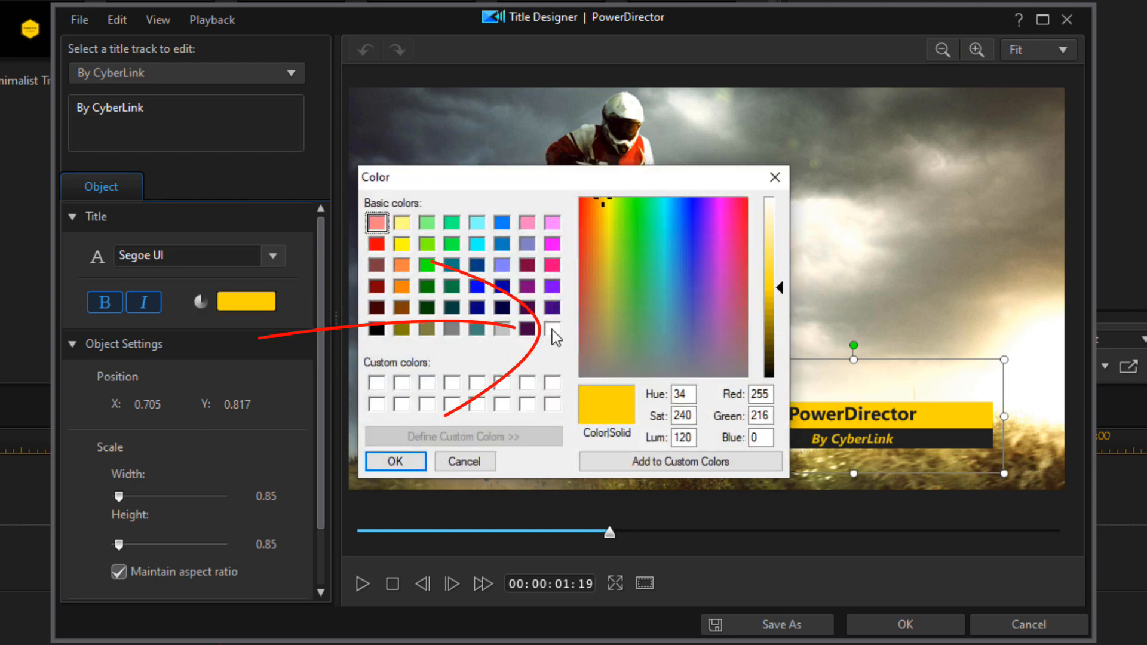
click(552, 330)
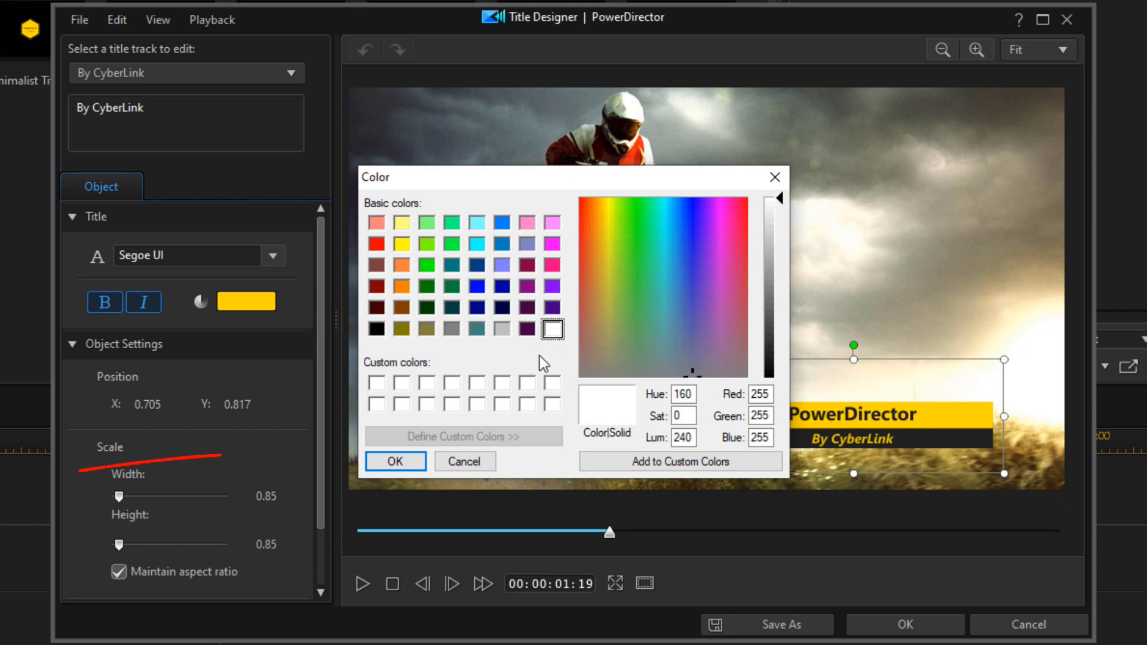
click(394, 461)
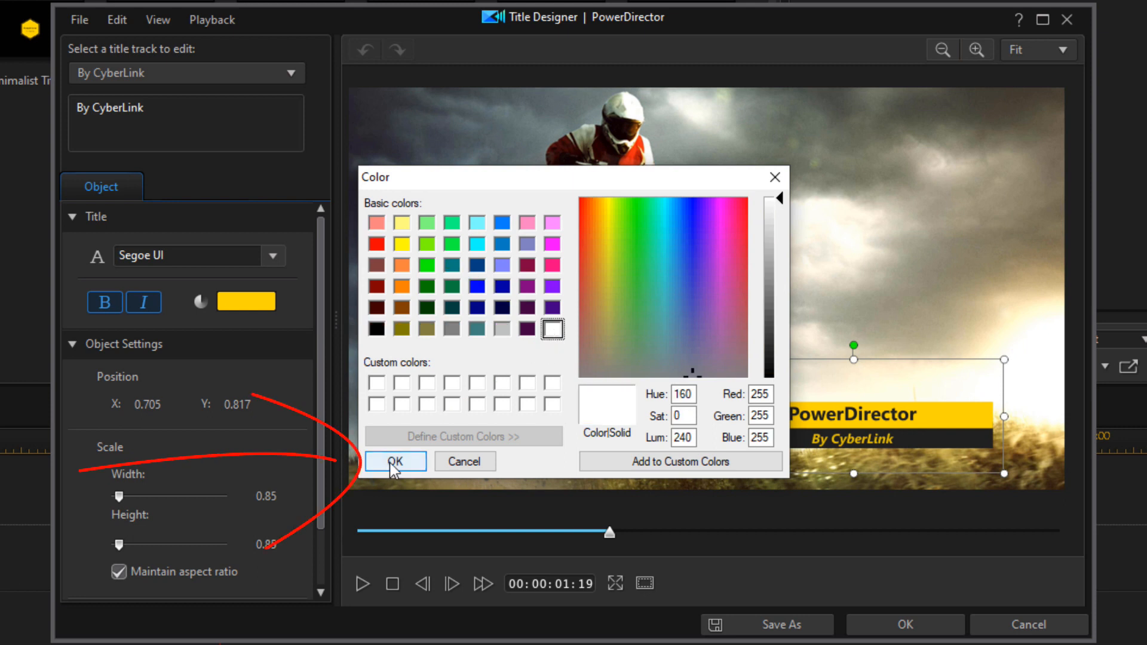
click(394, 461)
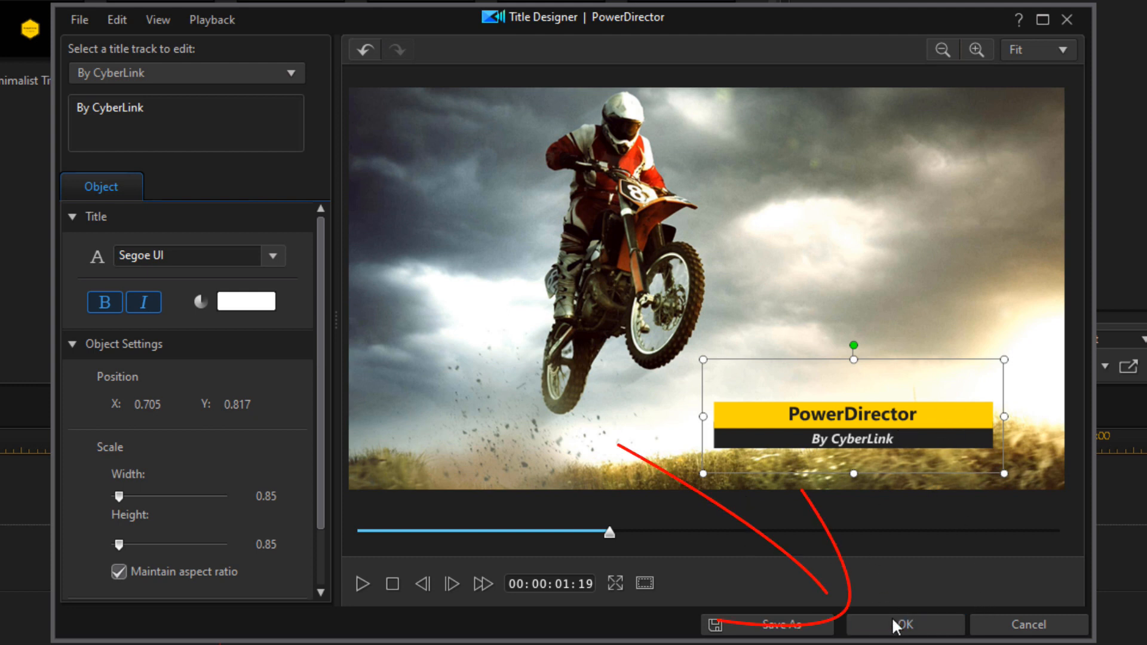
click(903, 624)
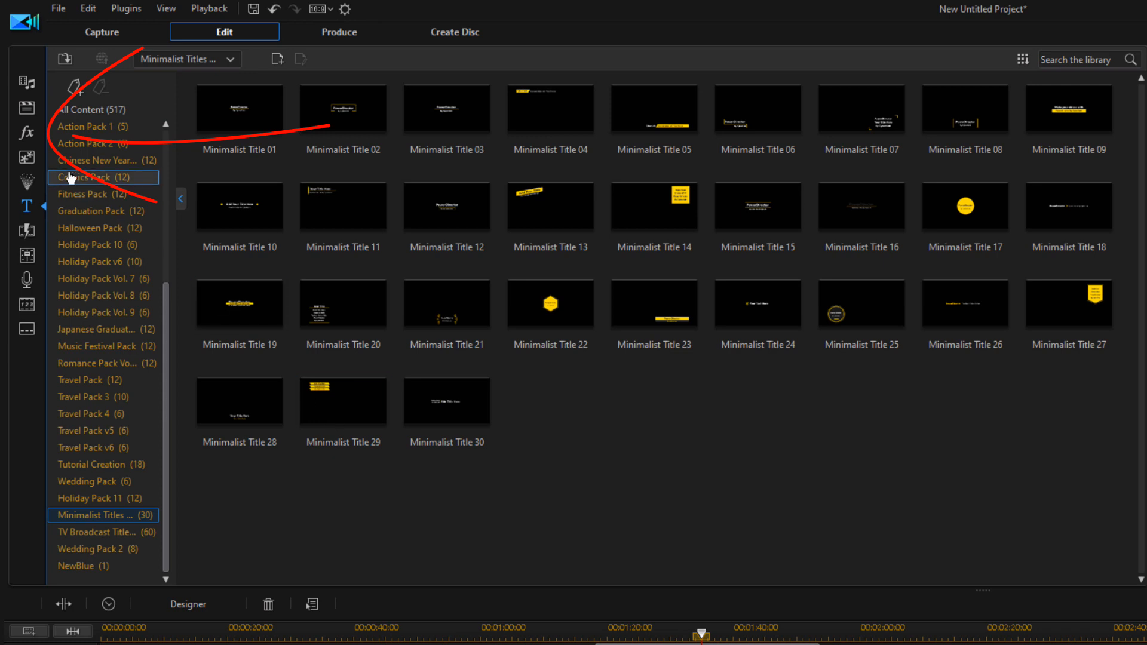
Step: Show the NewBlue Essential effects in the Effect Room
click(28, 132)
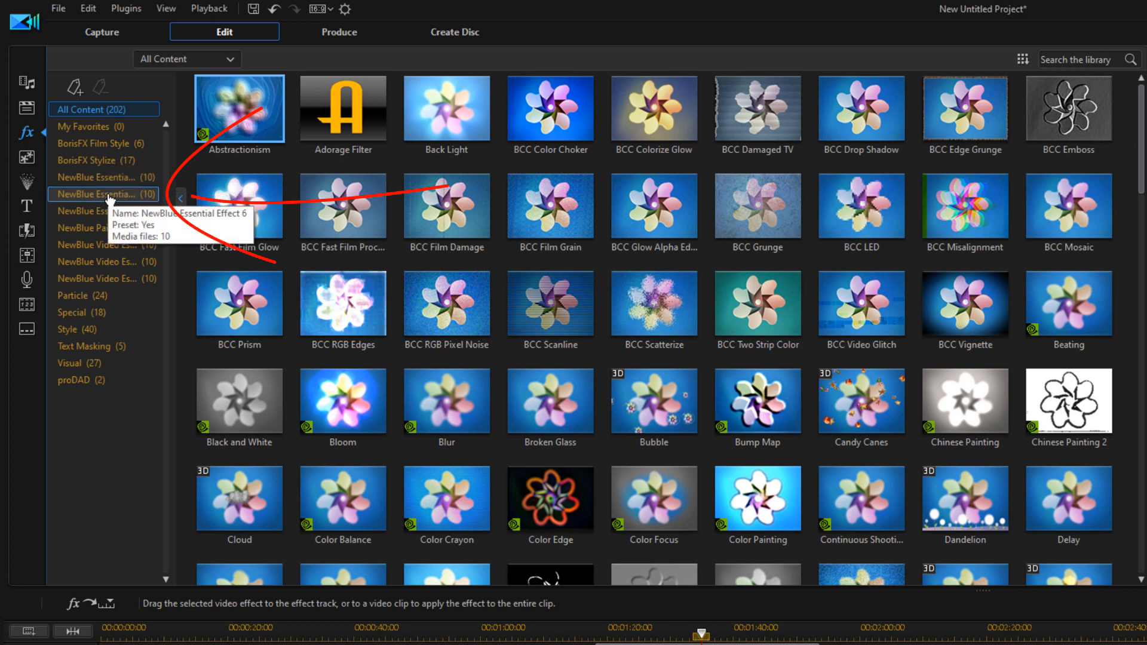
click(97, 193)
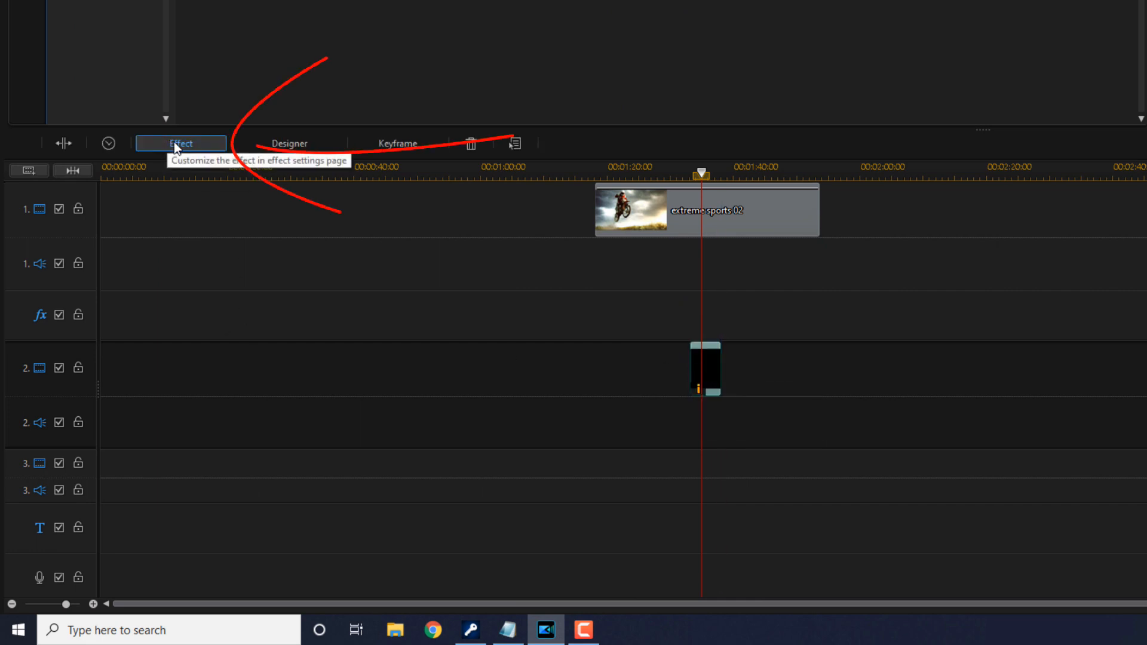
Step: Bring up the NewBlue Color Replace settings and check the Source Color picker
click(181, 142)
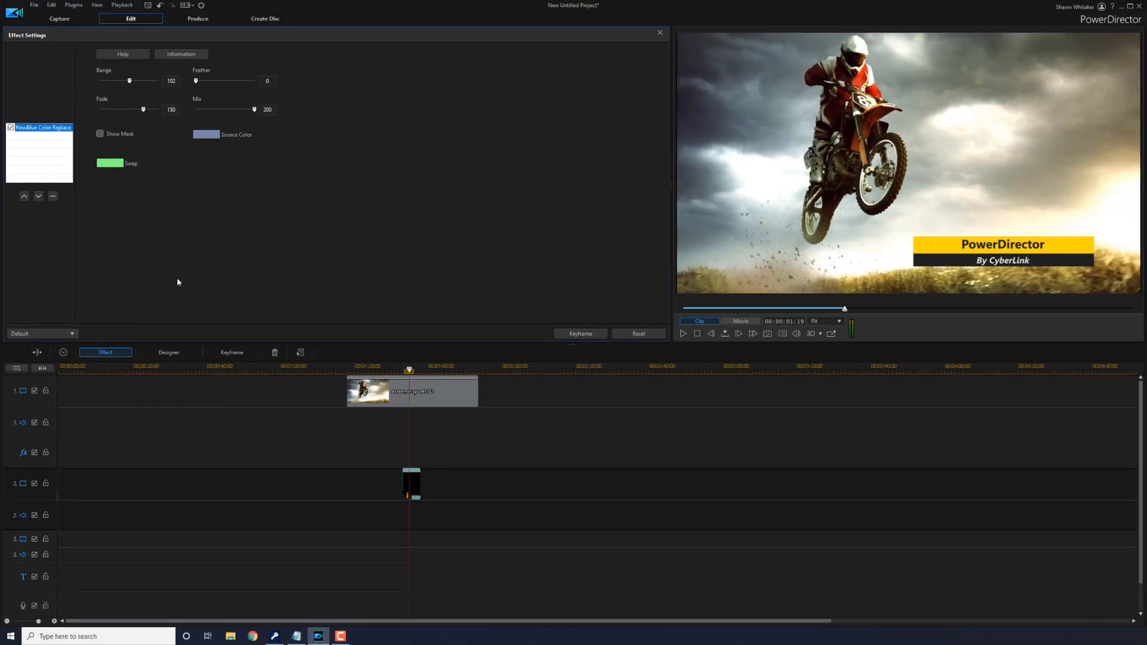
mouse_move(206, 135)
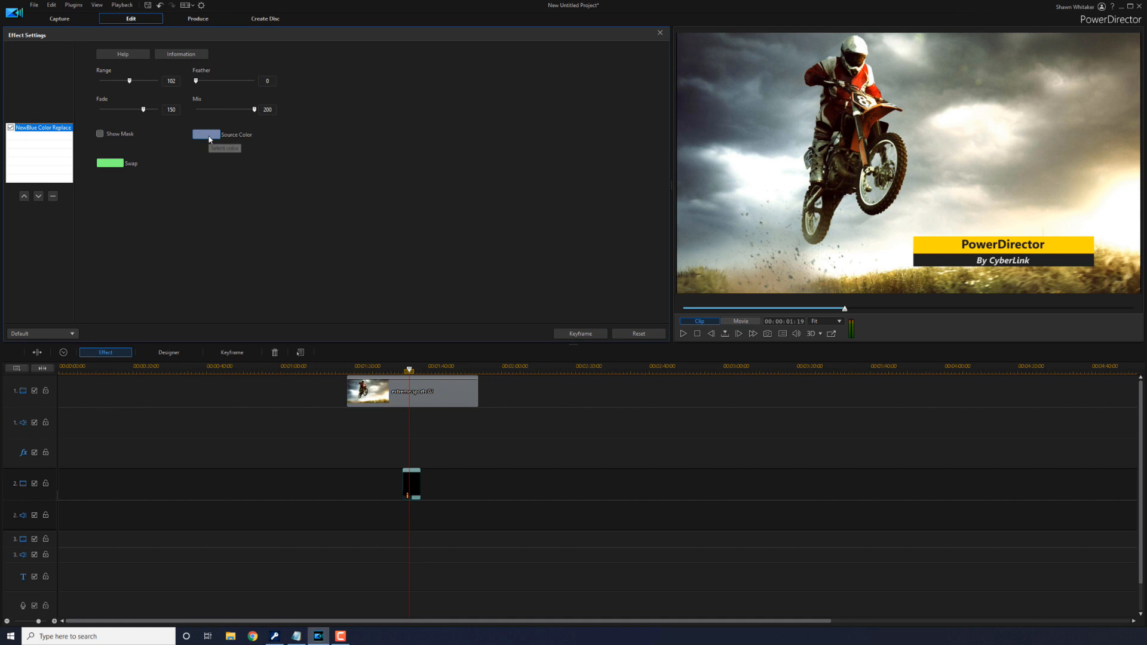
click(205, 135)
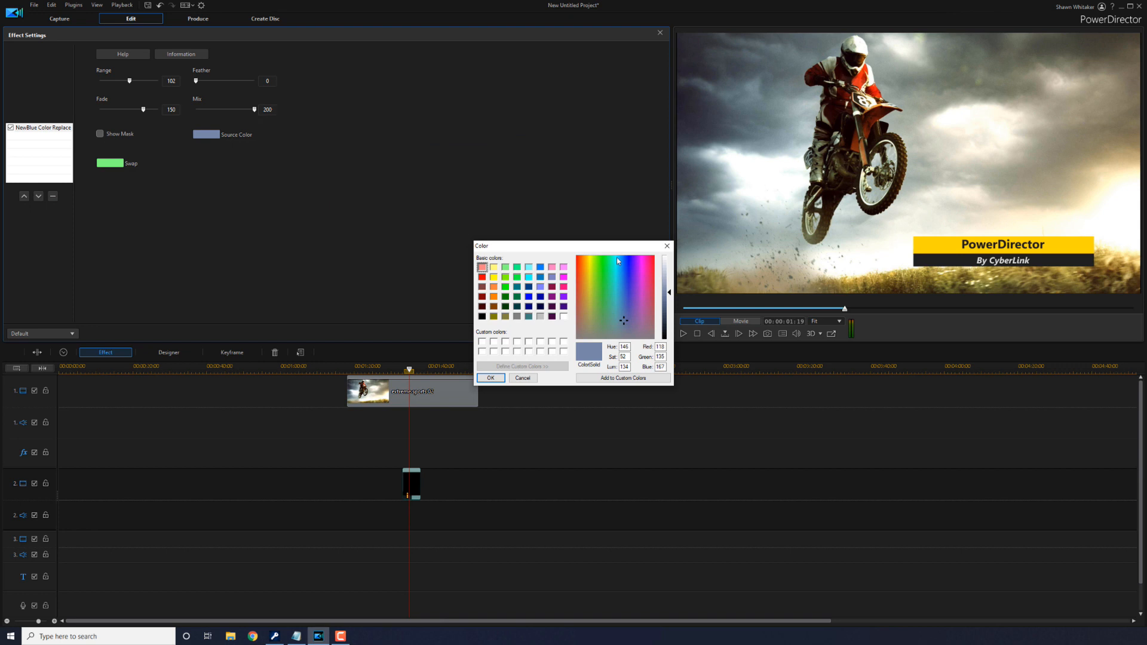
click(489, 377)
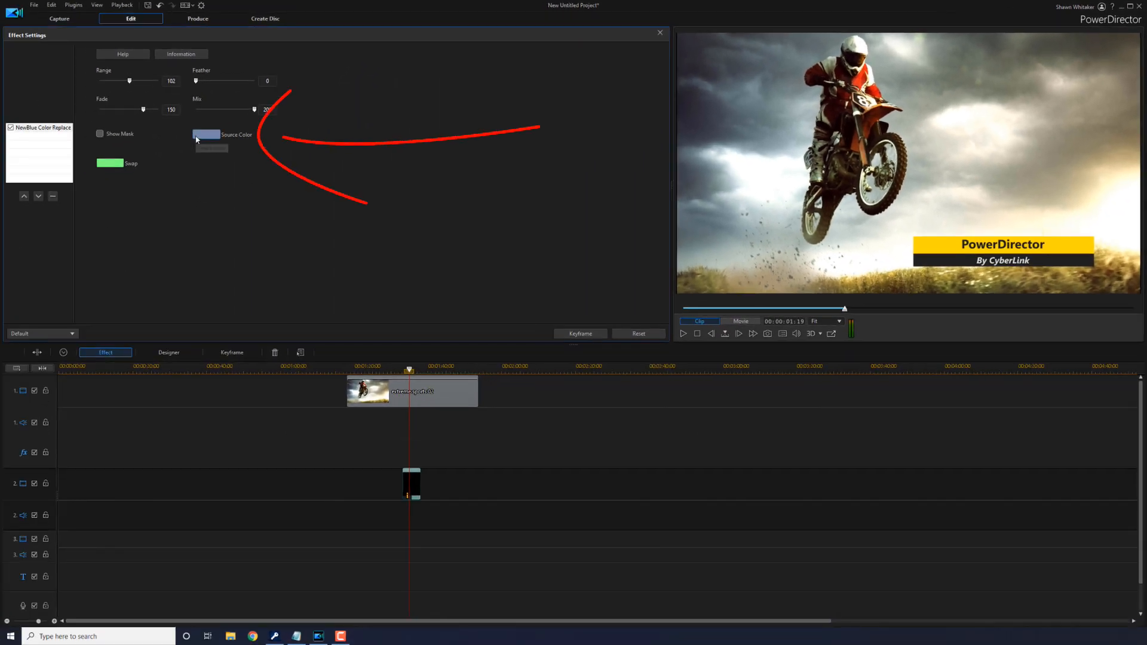
Step: Set the source colour to yellow RGB 255, 216, 0, turning the banner green
click(205, 135)
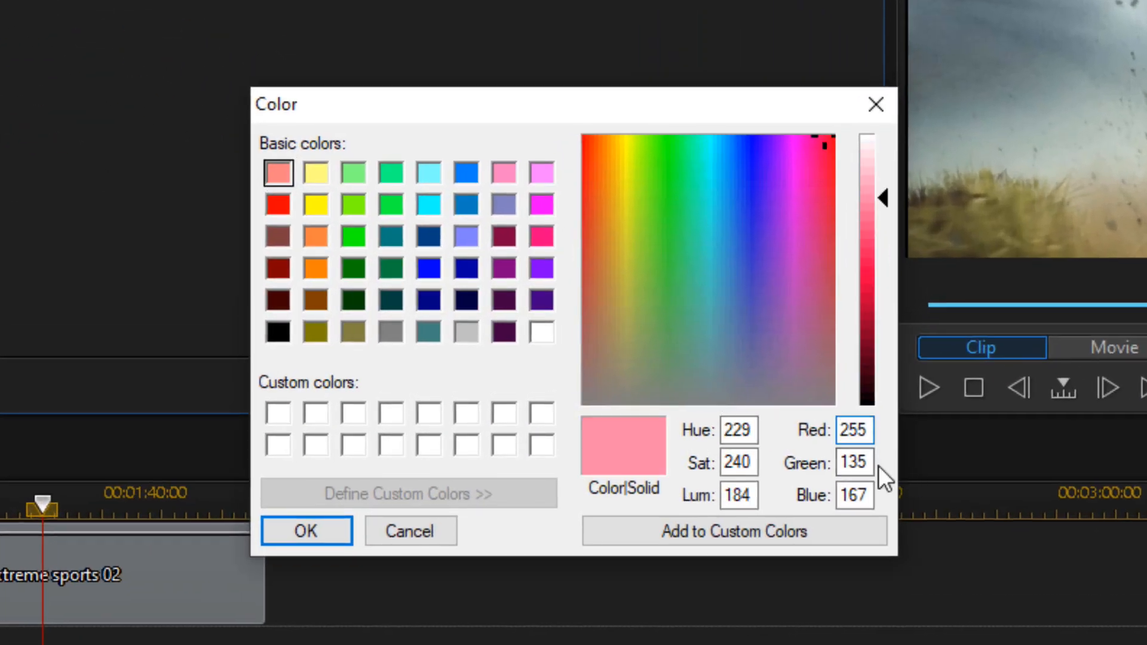
click(853, 461)
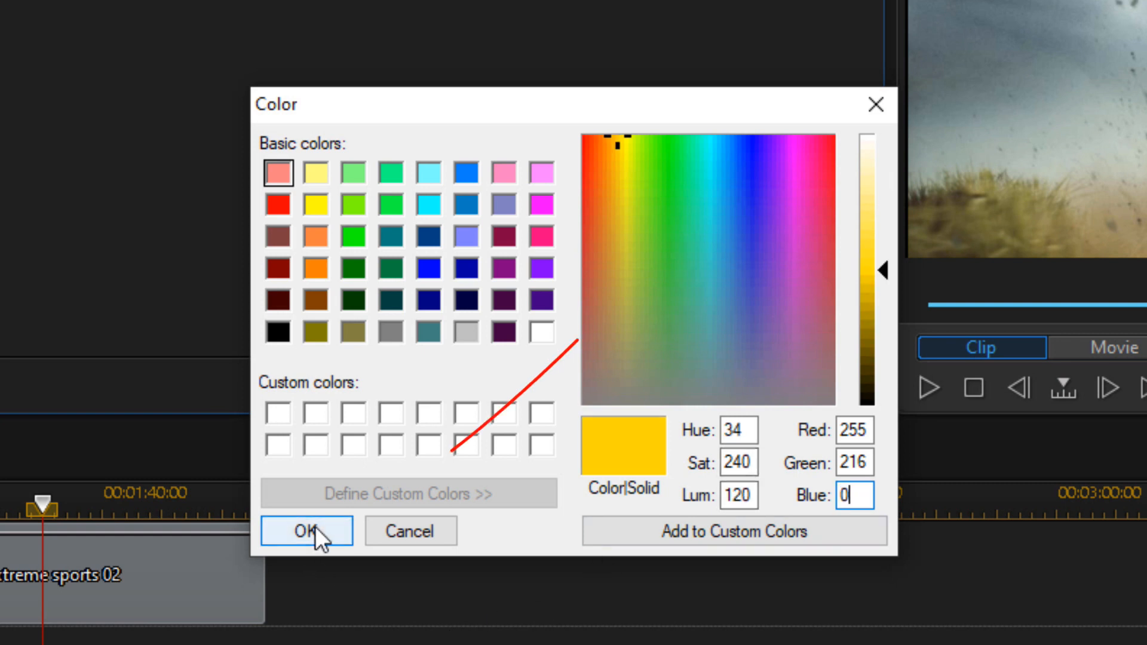
click(305, 531)
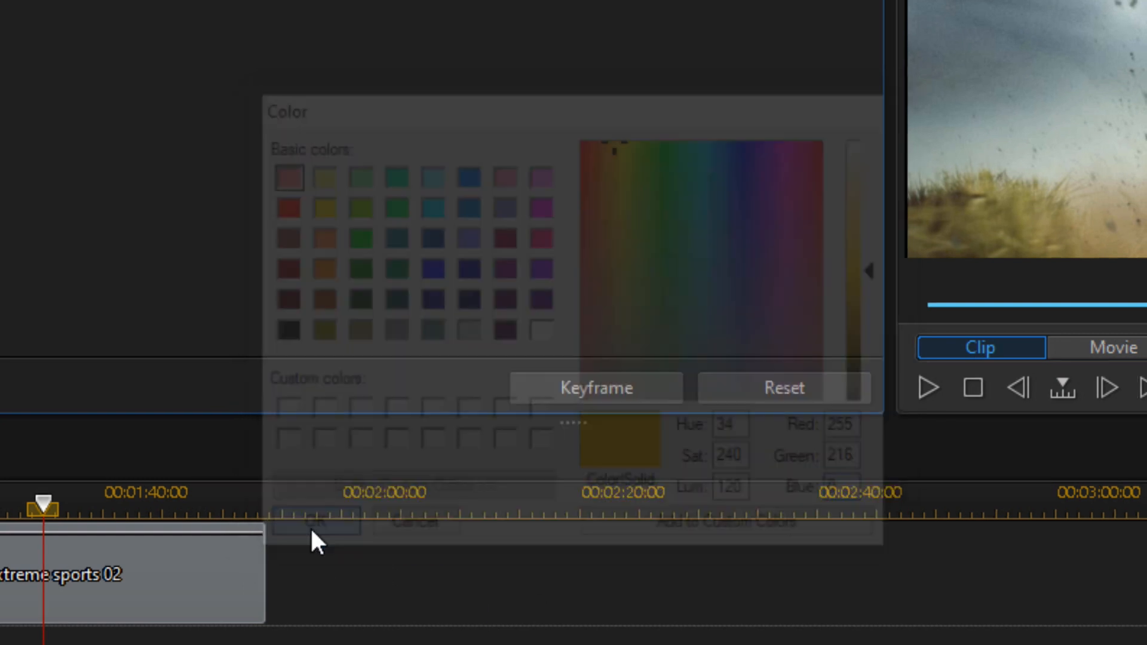
click(314, 522)
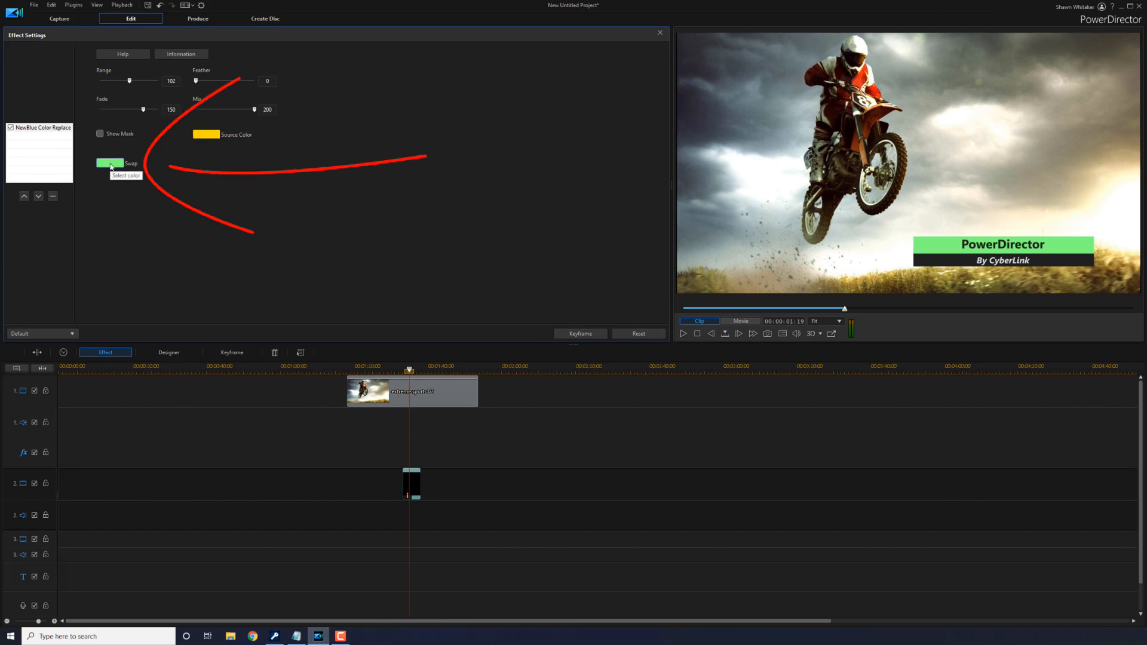
Step: Set the swap colour to pure red and close the effect settings
click(108, 163)
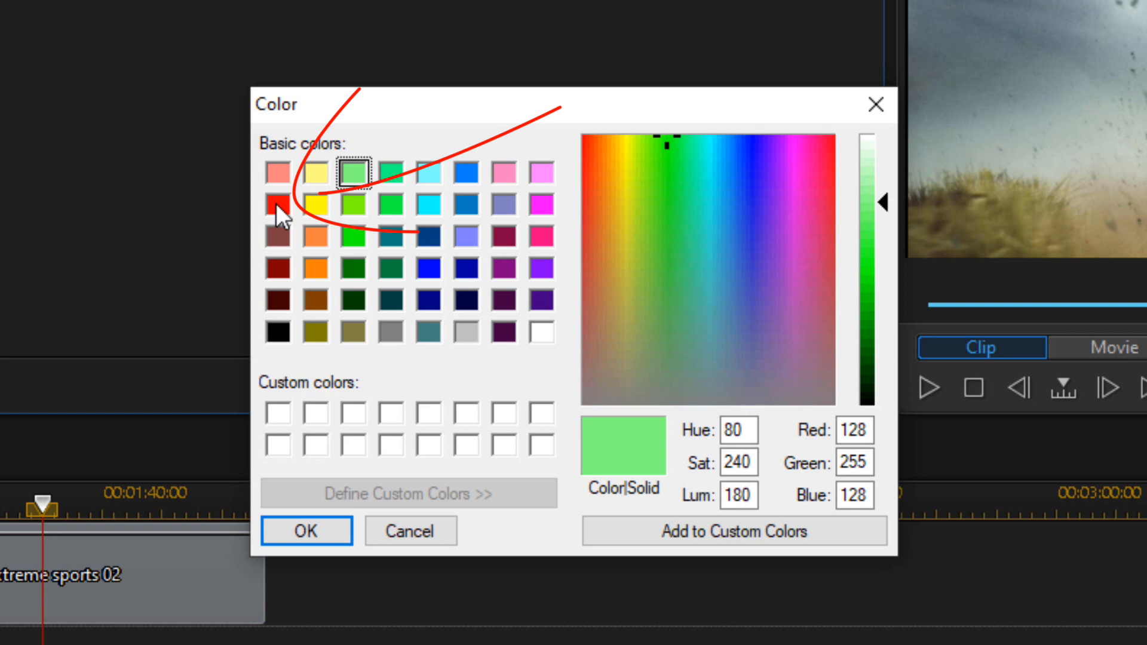
click(278, 203)
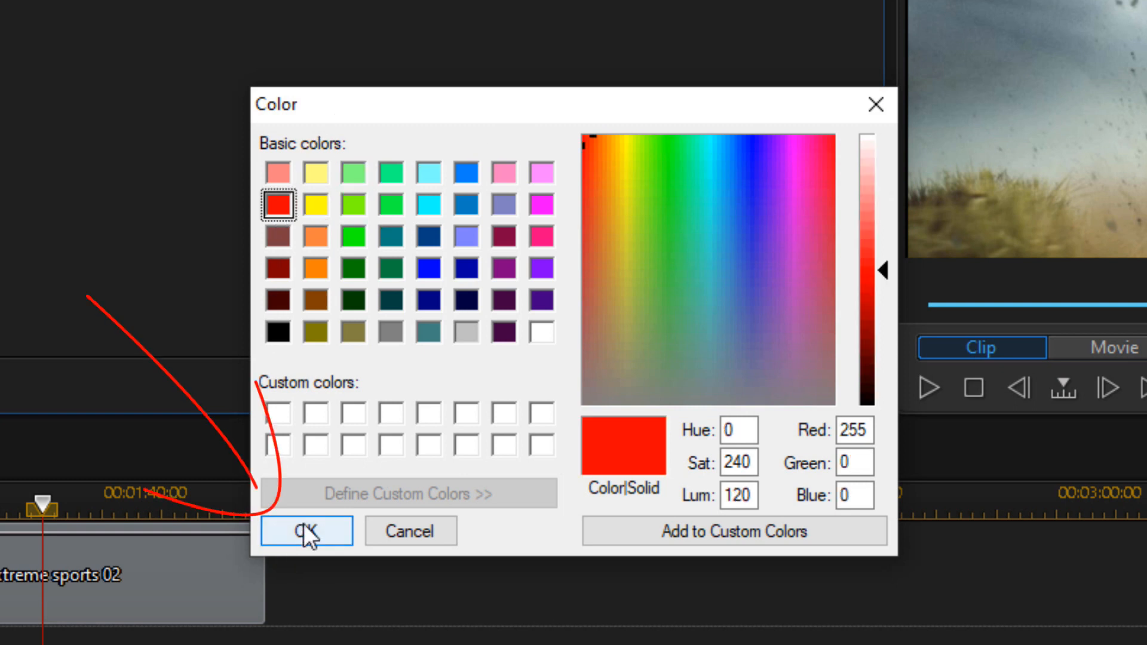
click(306, 530)
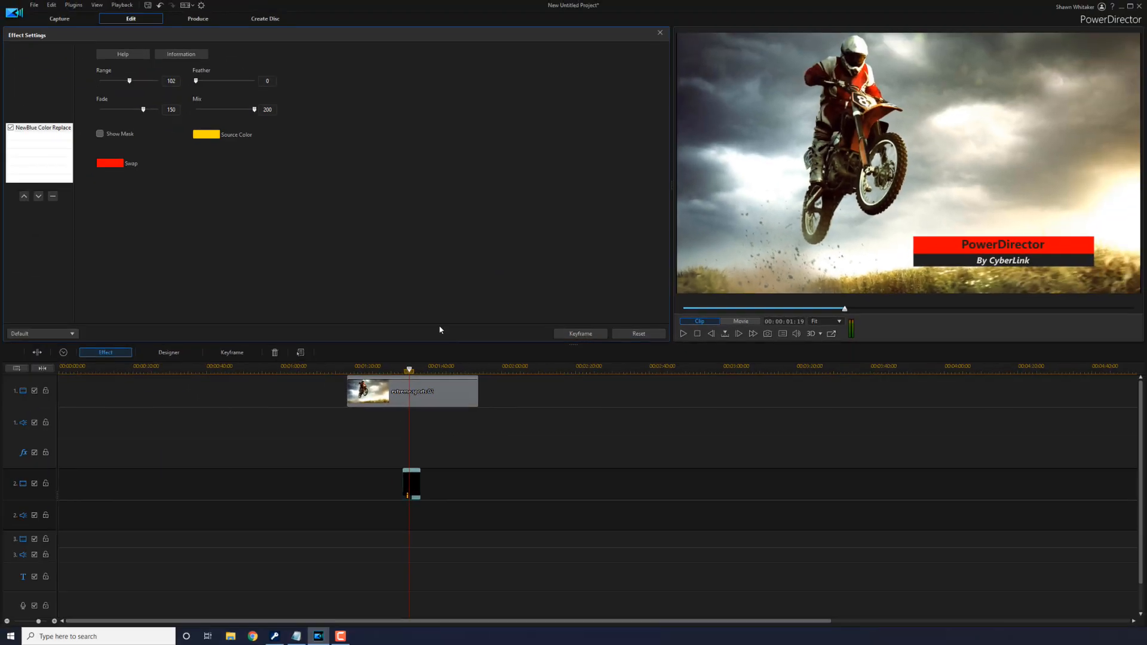
mouse_move(347, 250)
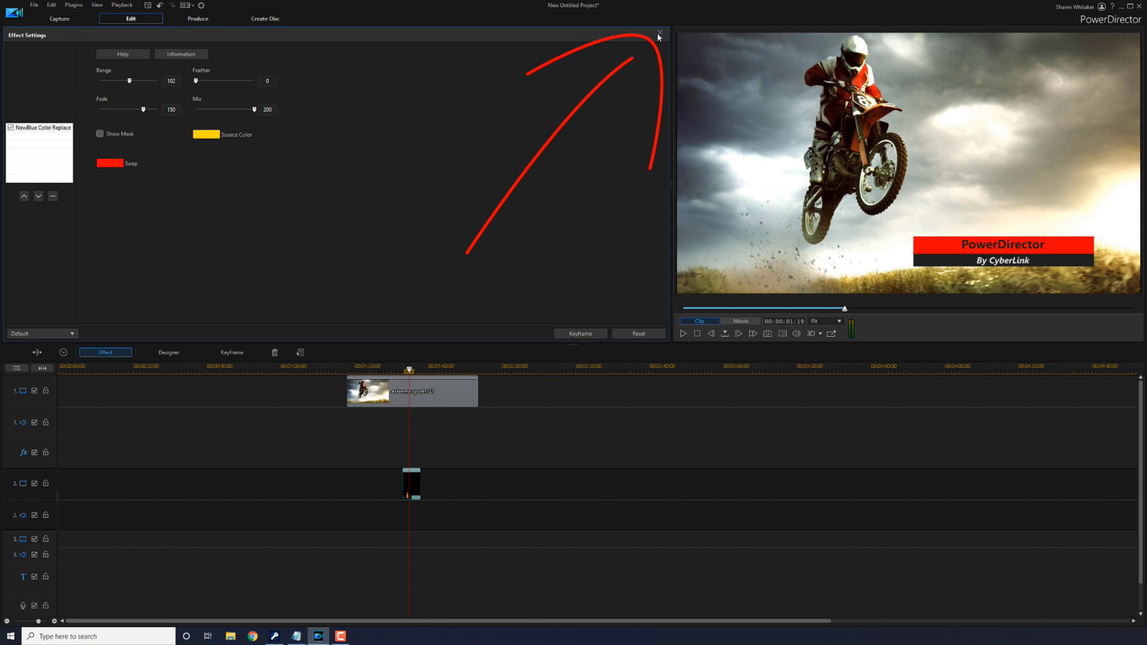
click(657, 35)
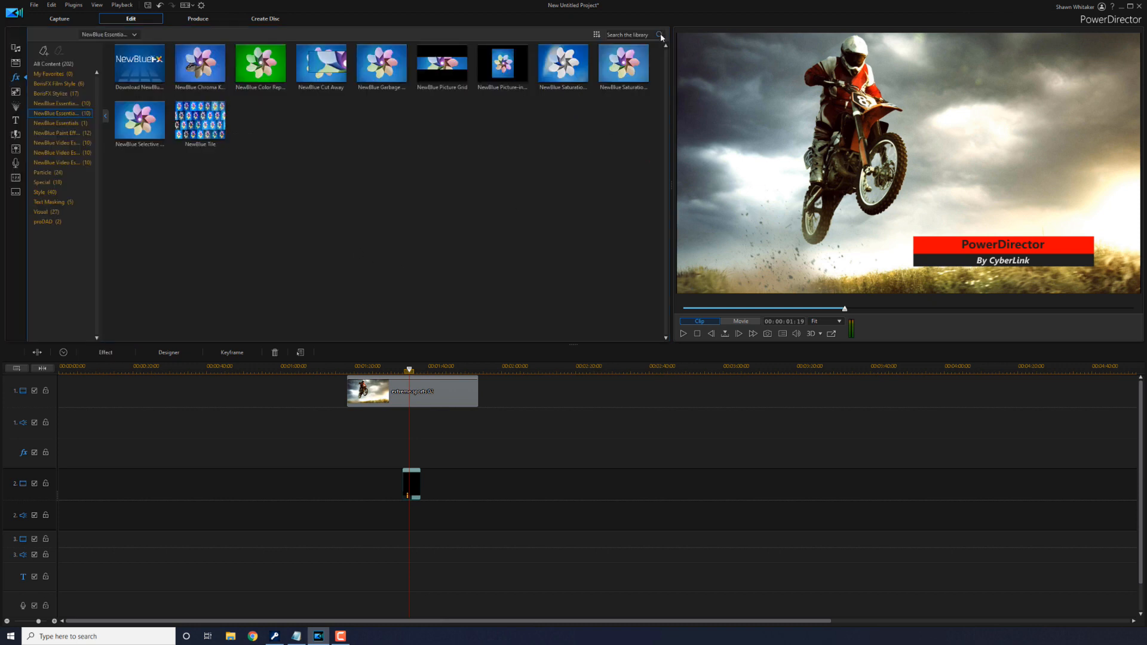